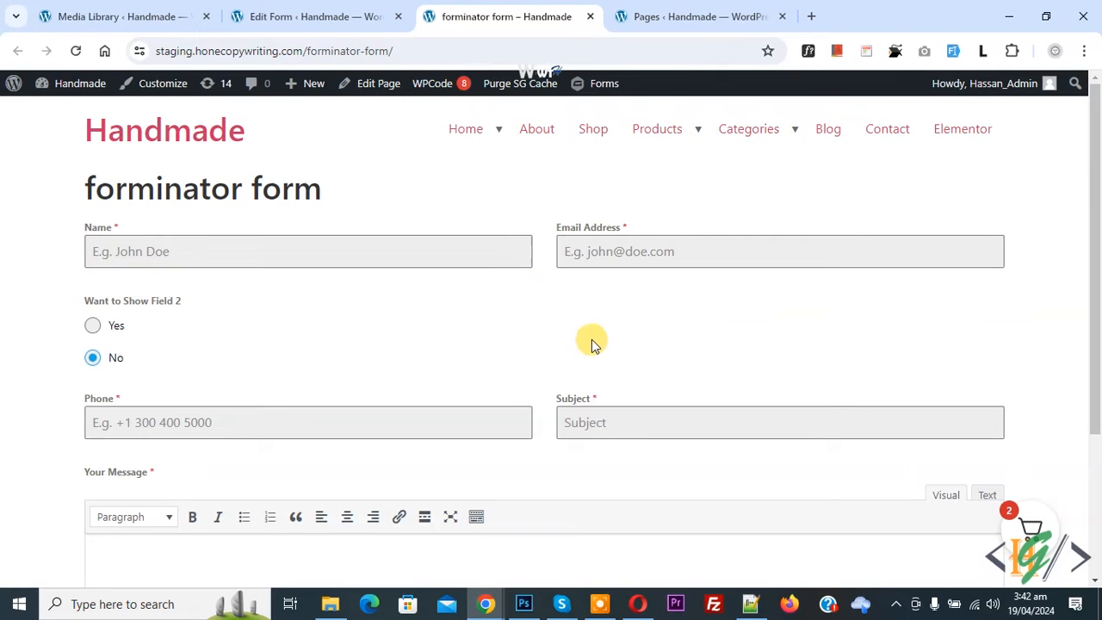
pyautogui.moveTo(472, 348)
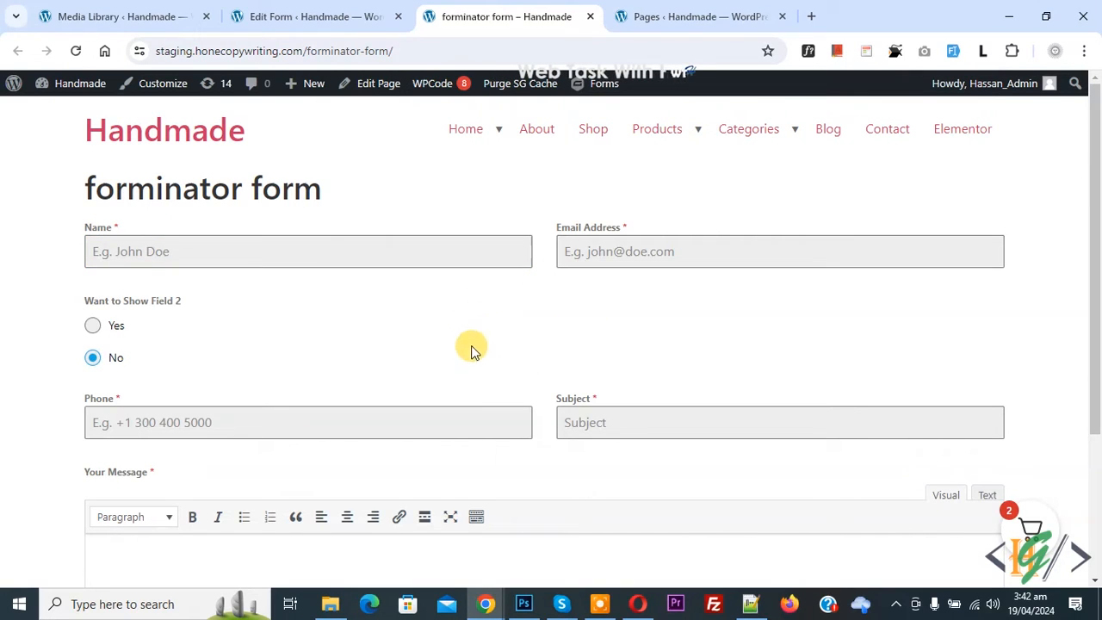
pyautogui.moveTo(441, 308)
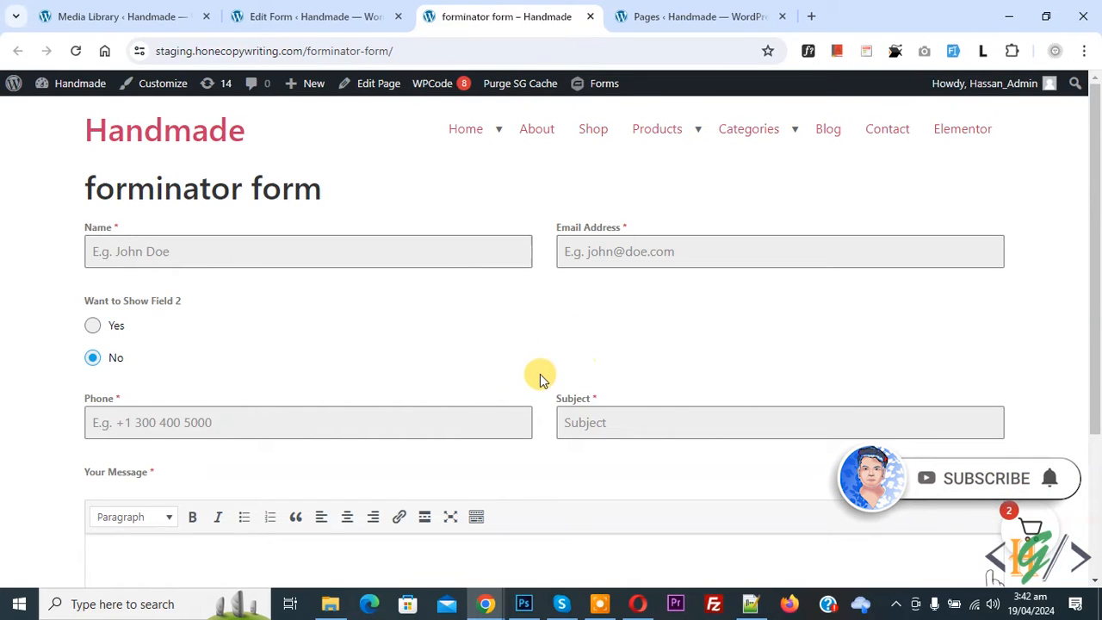
pyautogui.moveTo(499, 386)
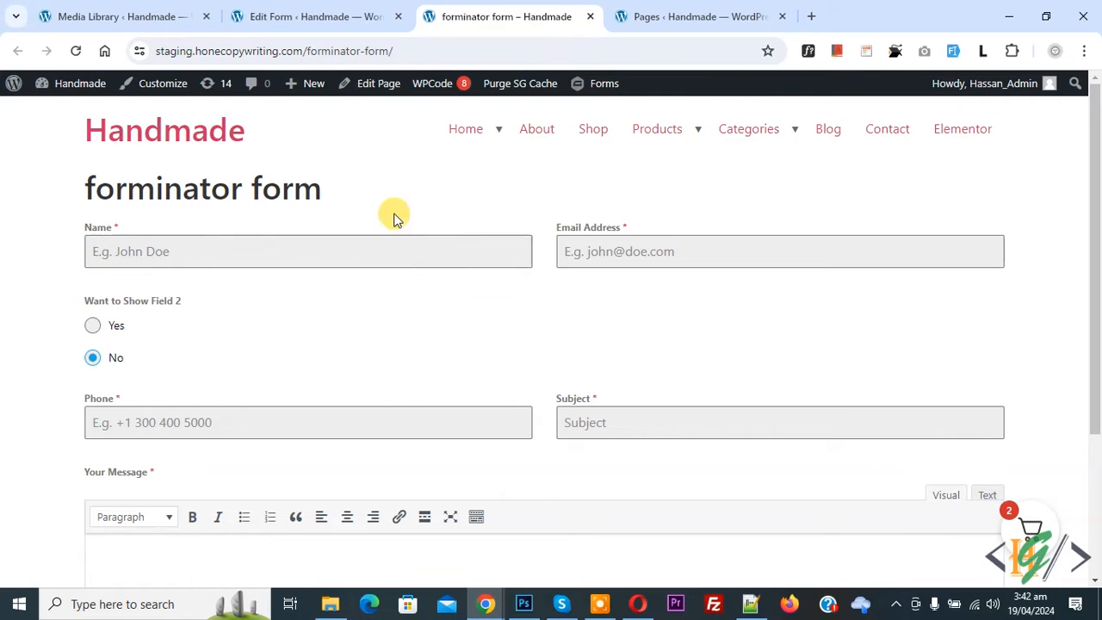
pyautogui.moveTo(473, 334)
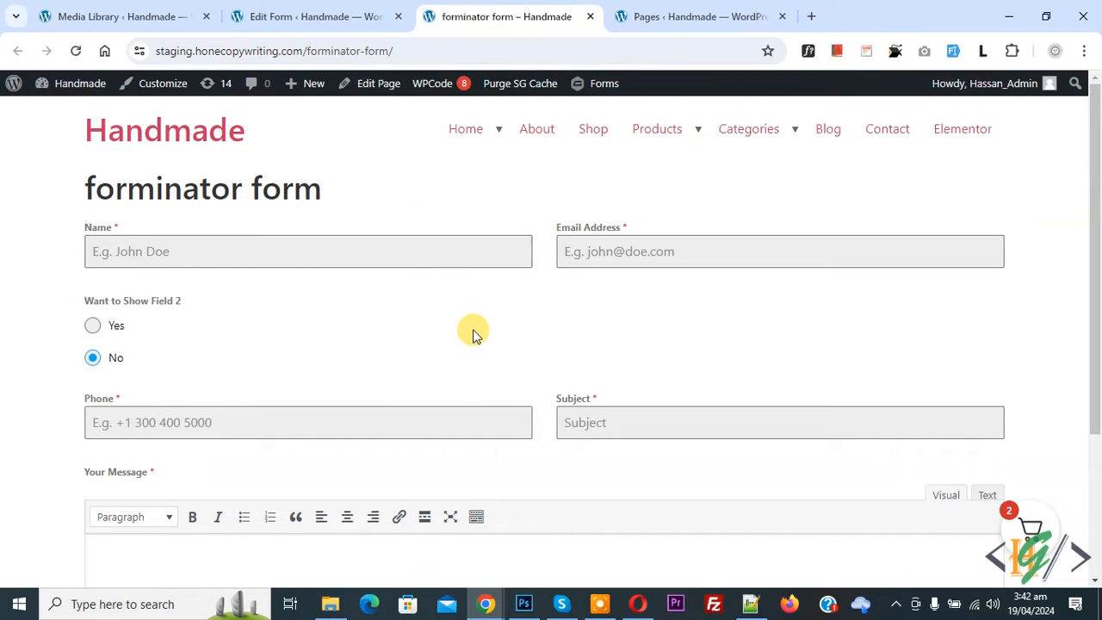
pyautogui.moveTo(508, 341)
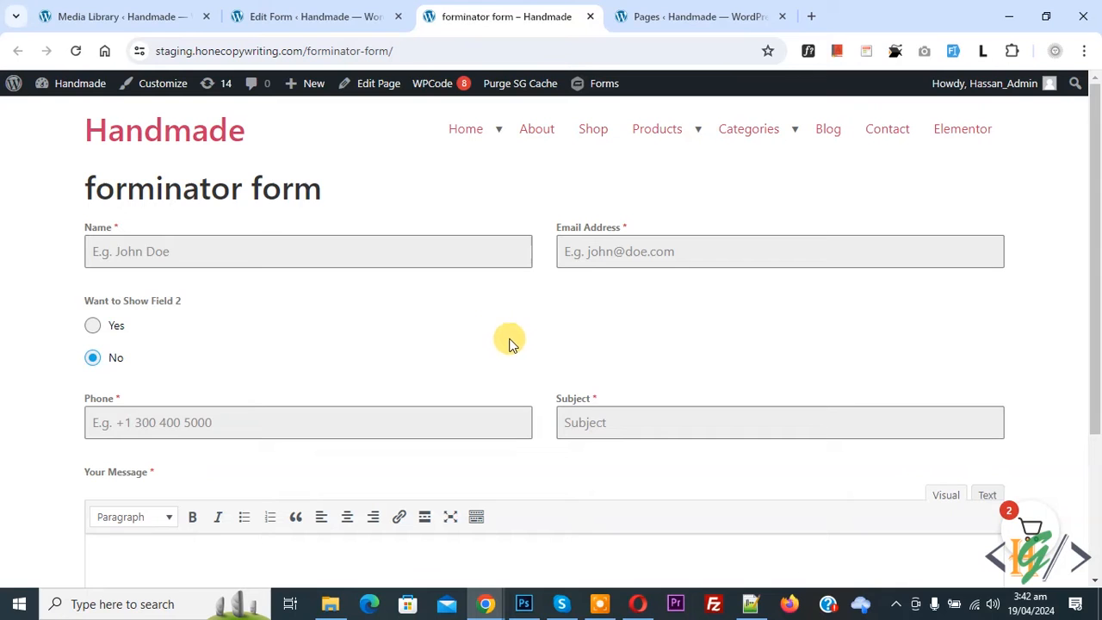
pyautogui.moveTo(472, 307)
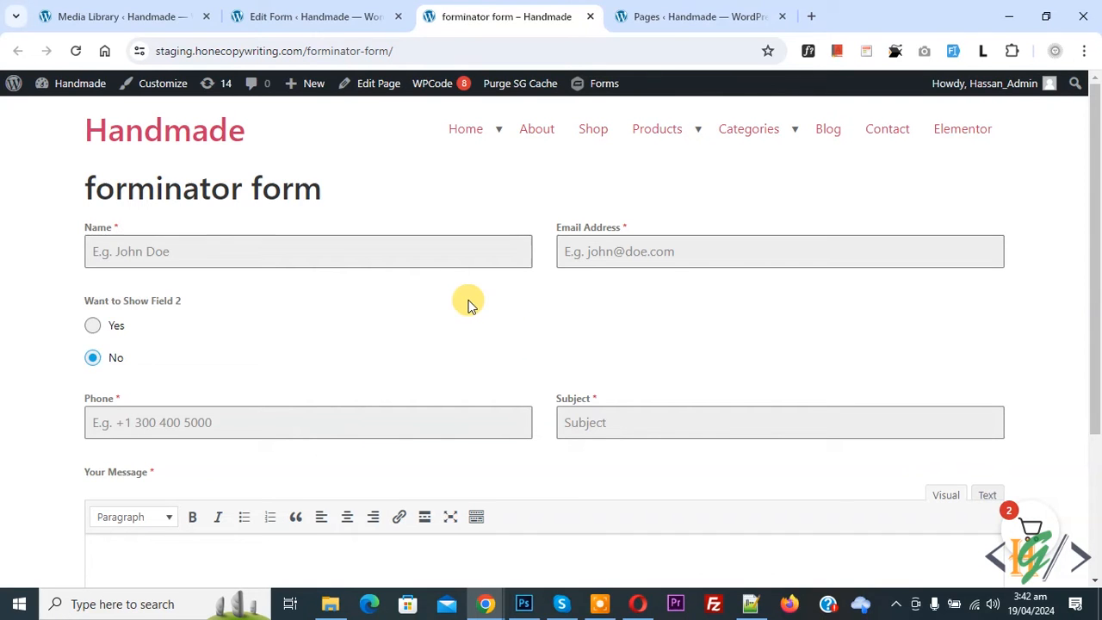
# Step: Reach the form's Behavior settings and the Inline Message behavior options
pyautogui.click(307, 17)
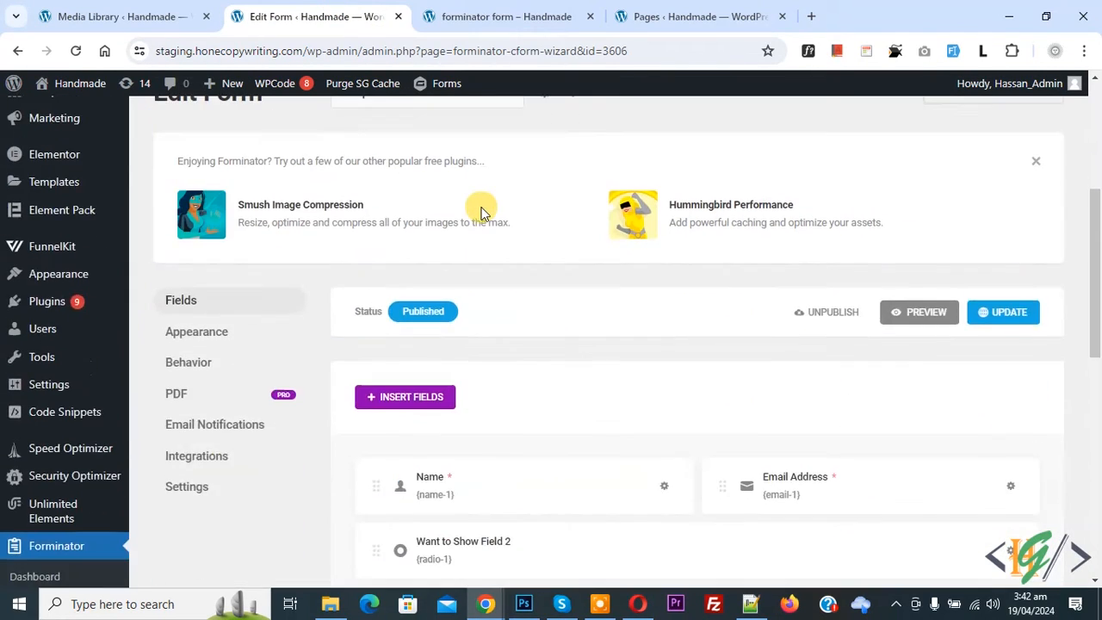
pyautogui.scroll(-3)
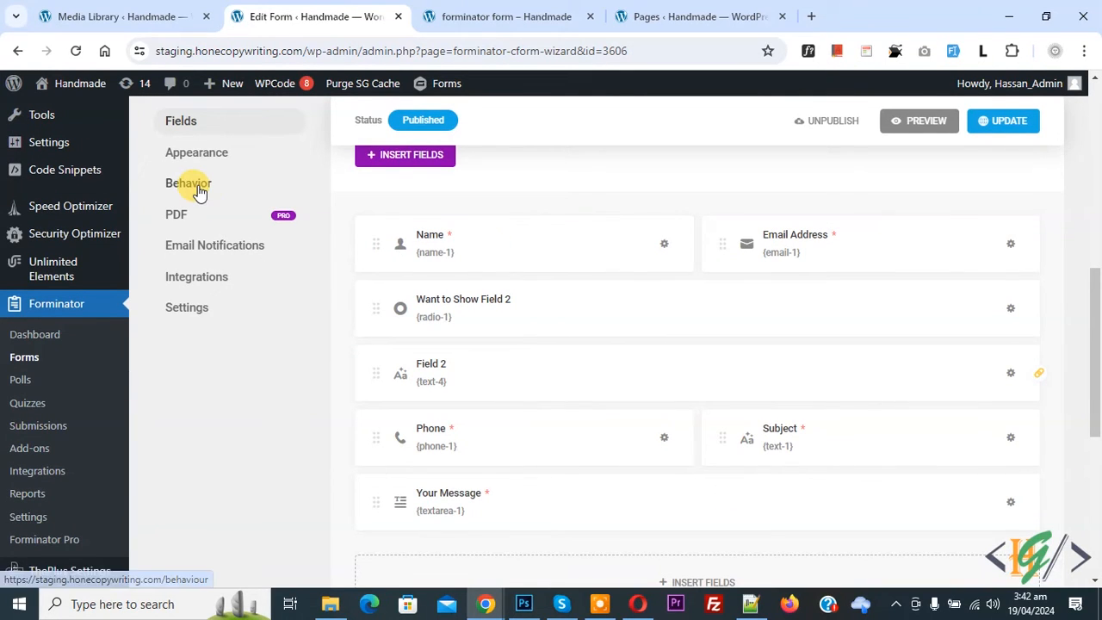
pyautogui.click(188, 183)
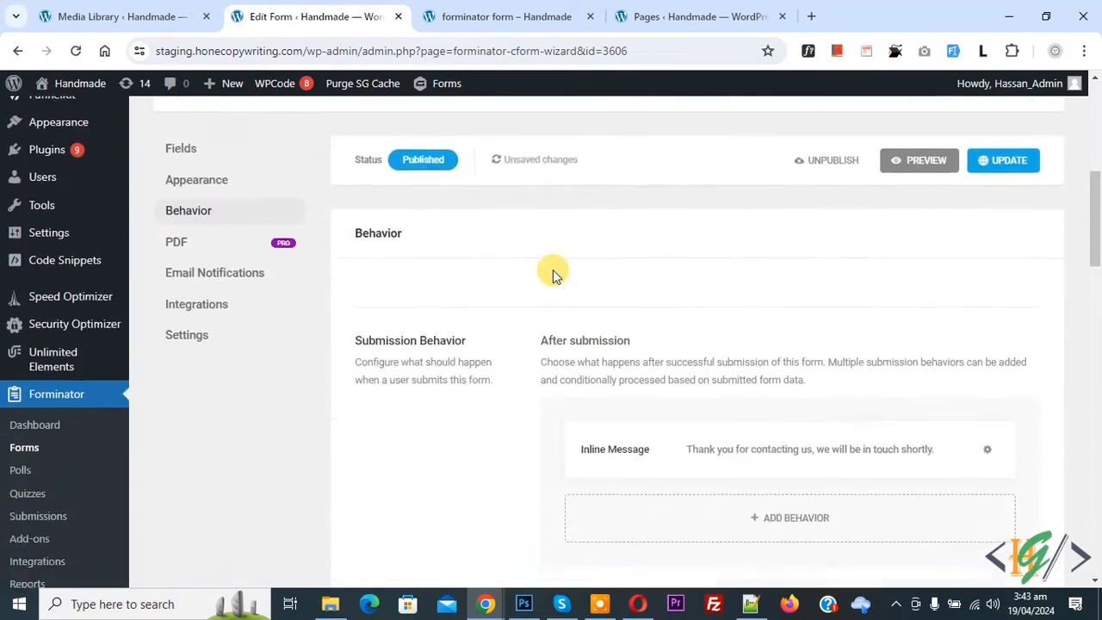
pyautogui.scroll(-3)
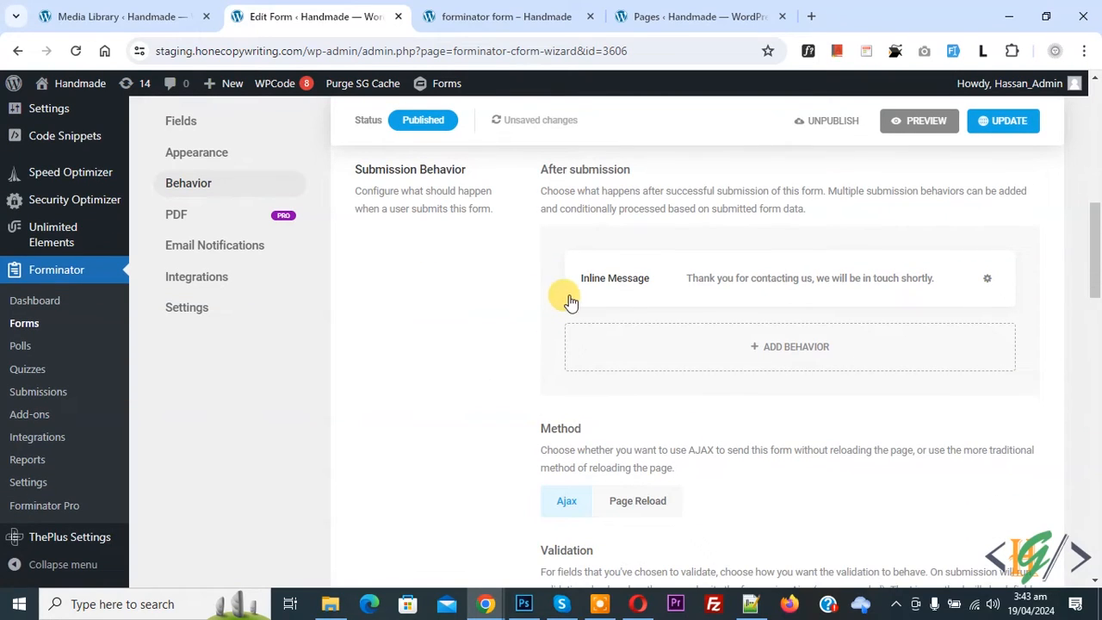
pyautogui.moveTo(985, 283)
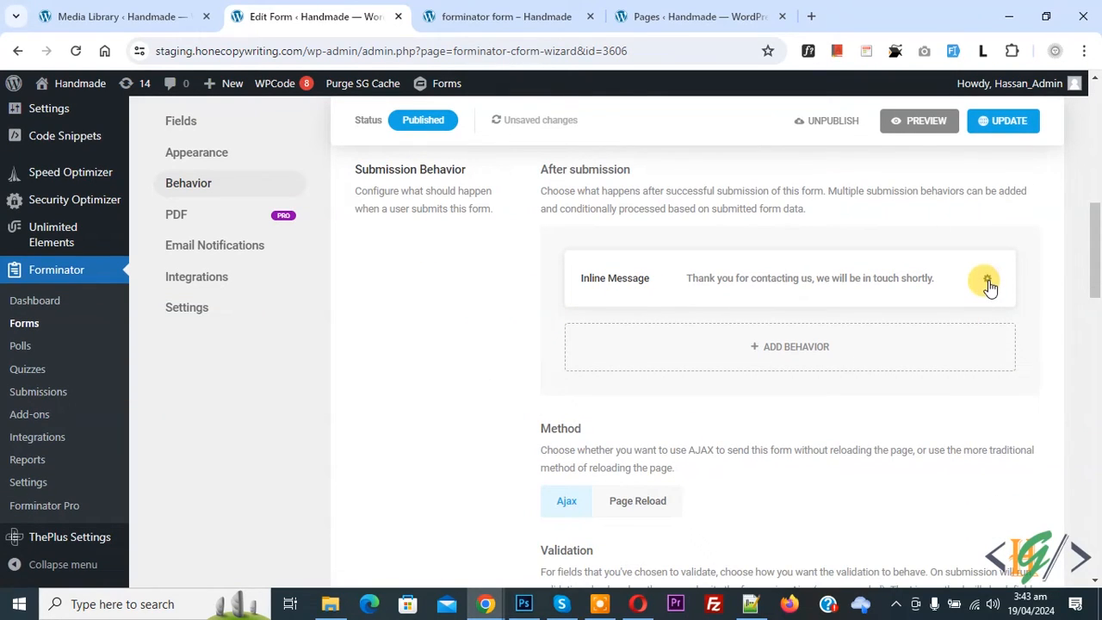
pyautogui.click(985, 278)
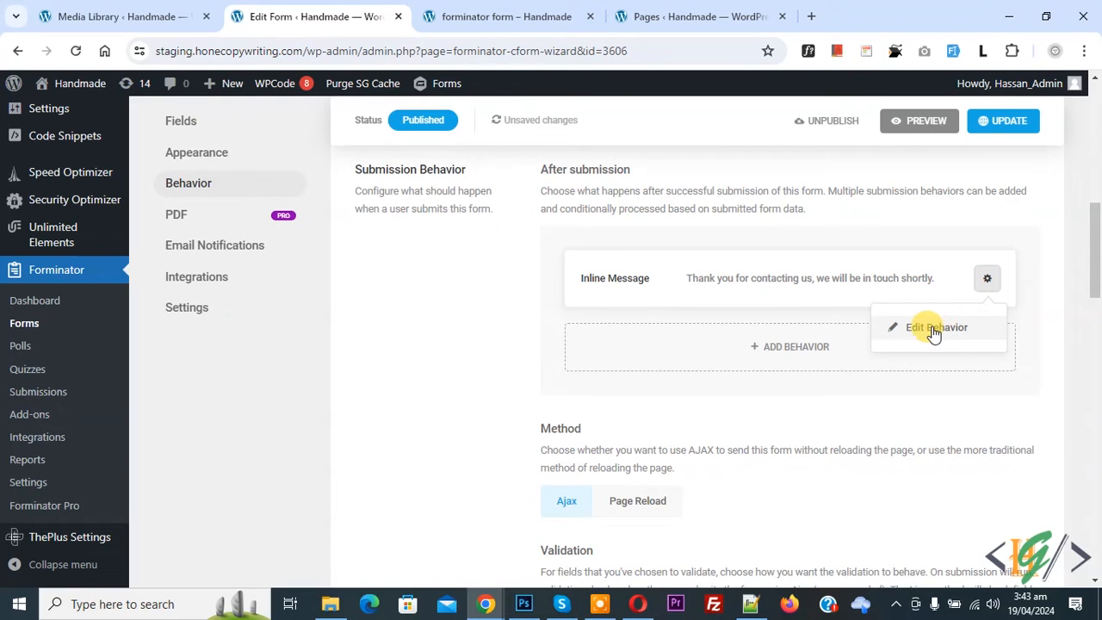
# Step: Set the inline success message text to 'Click Here to Download PDF'
pyautogui.click(940, 327)
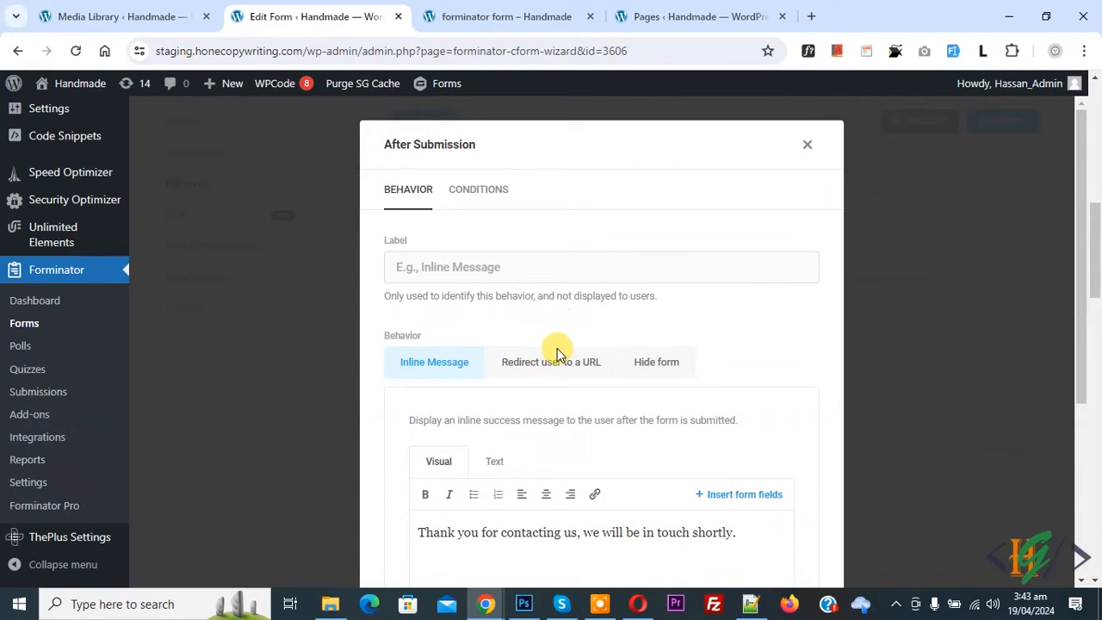
pyautogui.moveTo(386, 182)
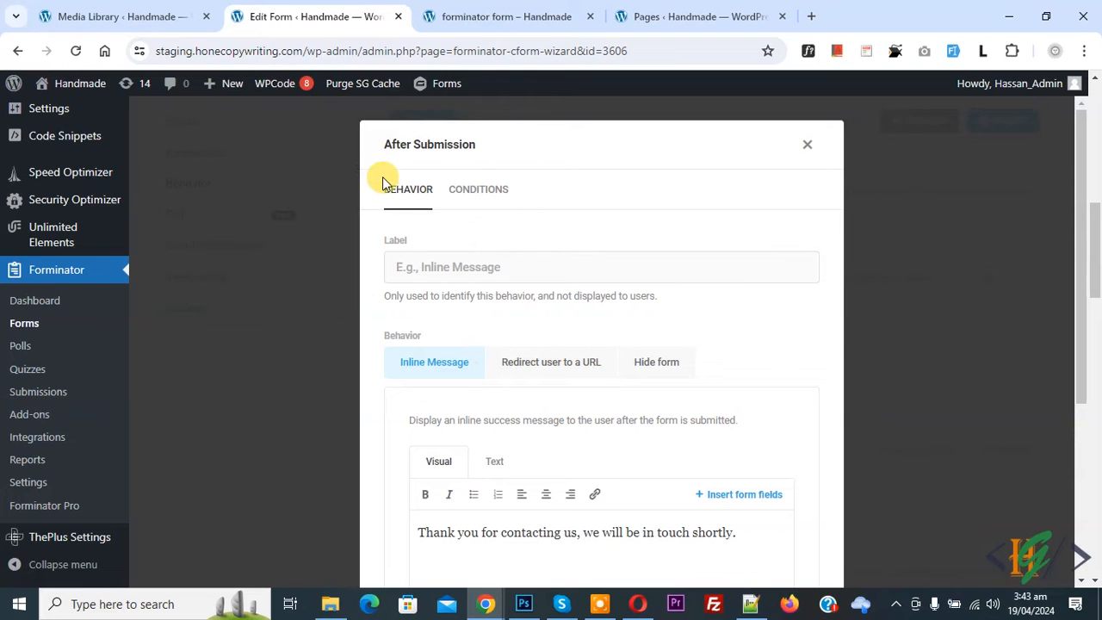
pyautogui.scroll(-3)
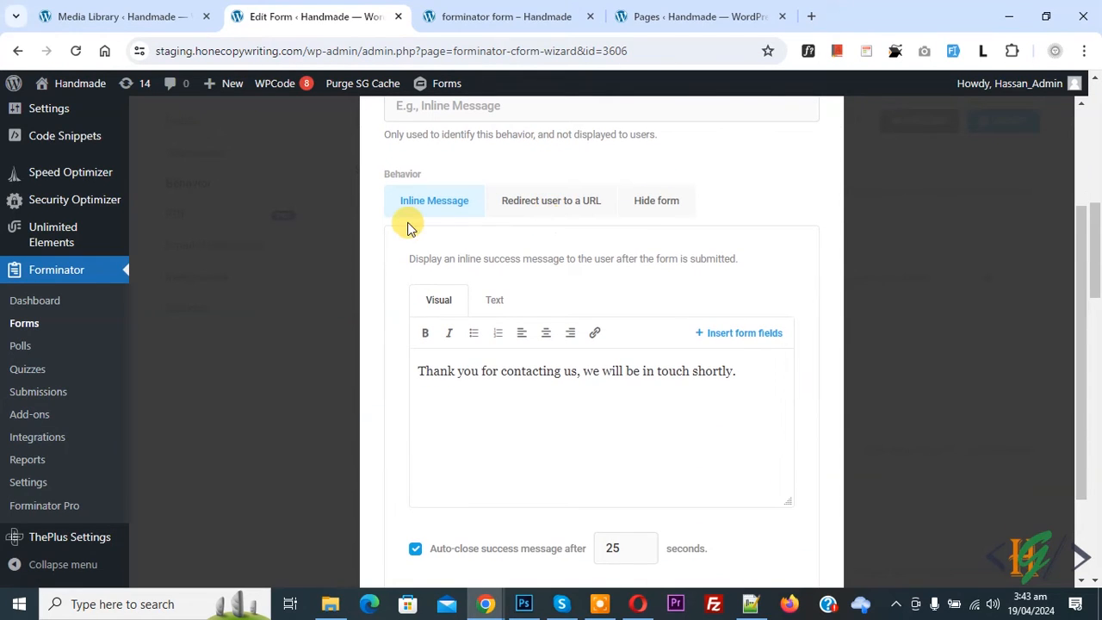
pyautogui.scroll(-3)
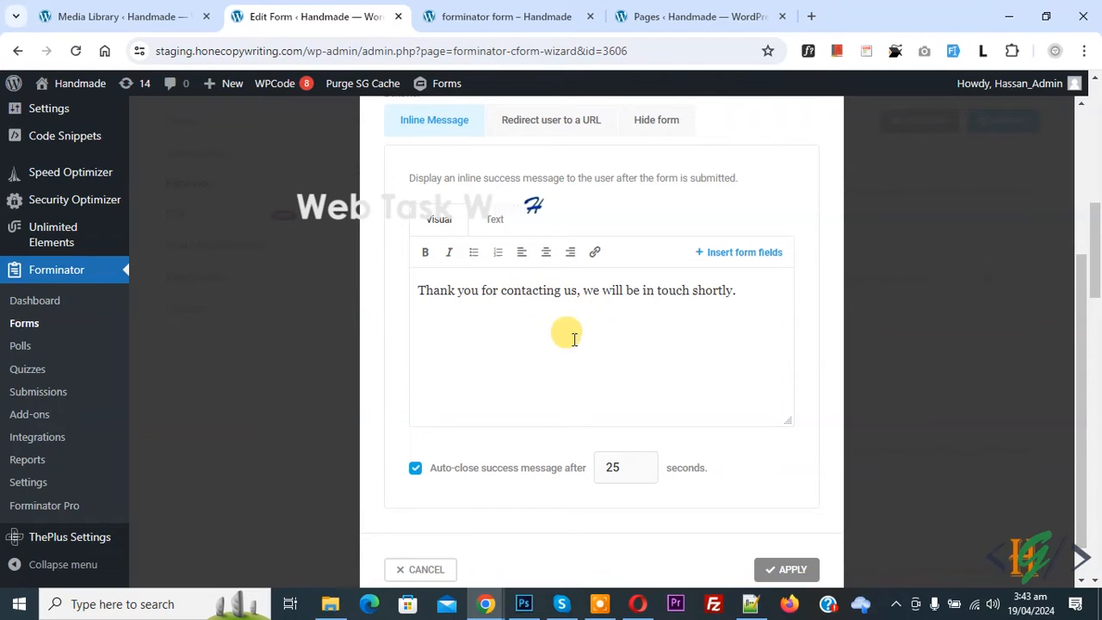
pyautogui.write('Click Here to Download PDF')
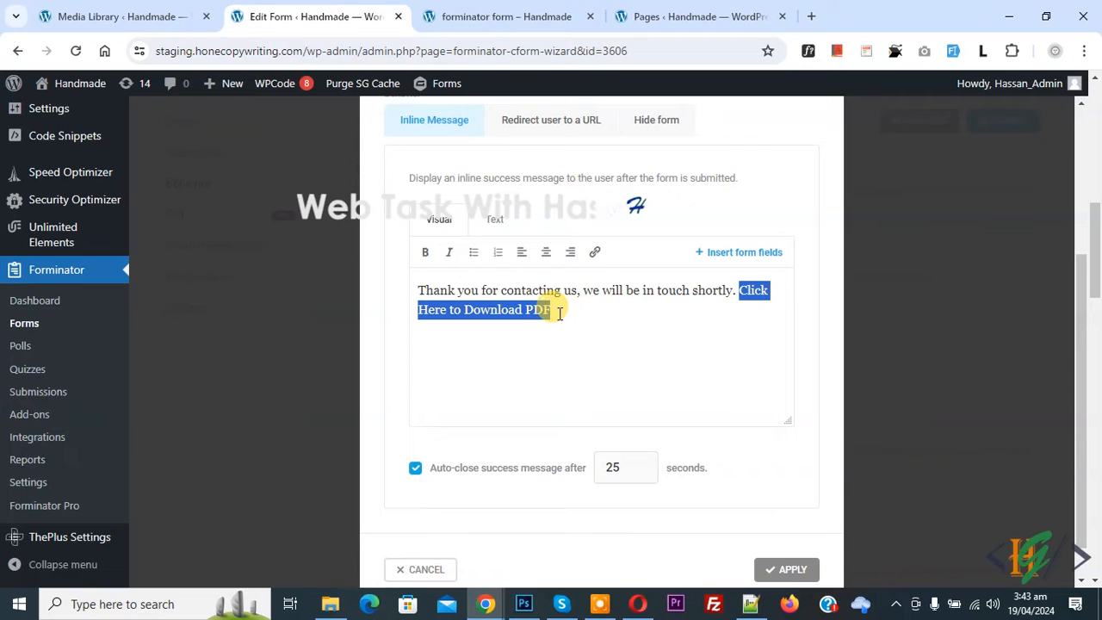
# Step: Copy the Excavator Quotation PDF's file URL from the Media Library
pyautogui.click(112, 17)
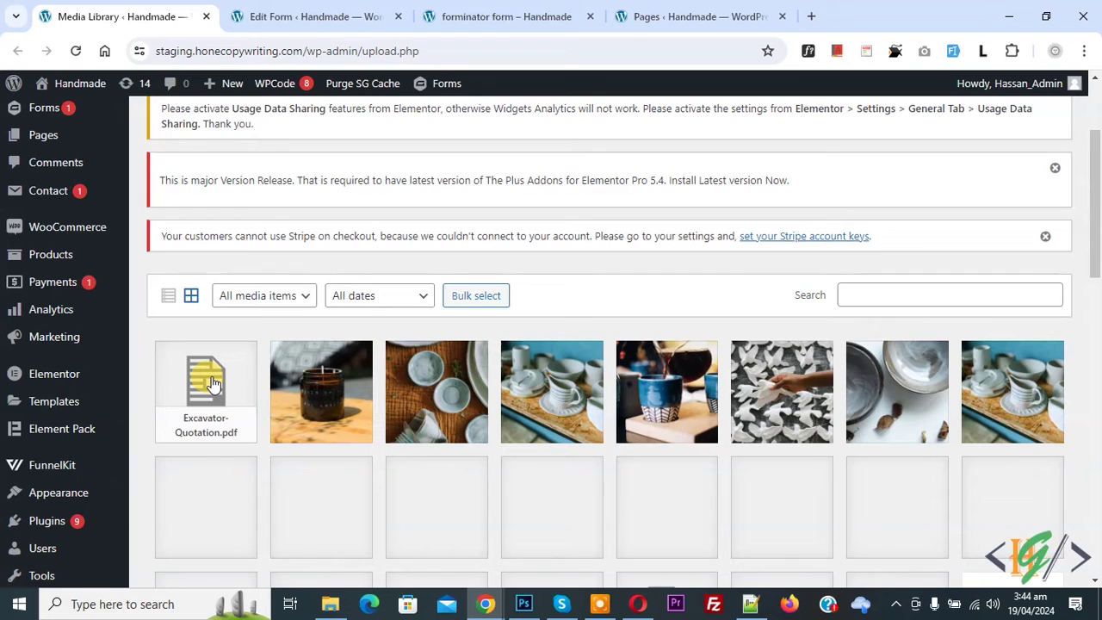
pyautogui.click(205, 382)
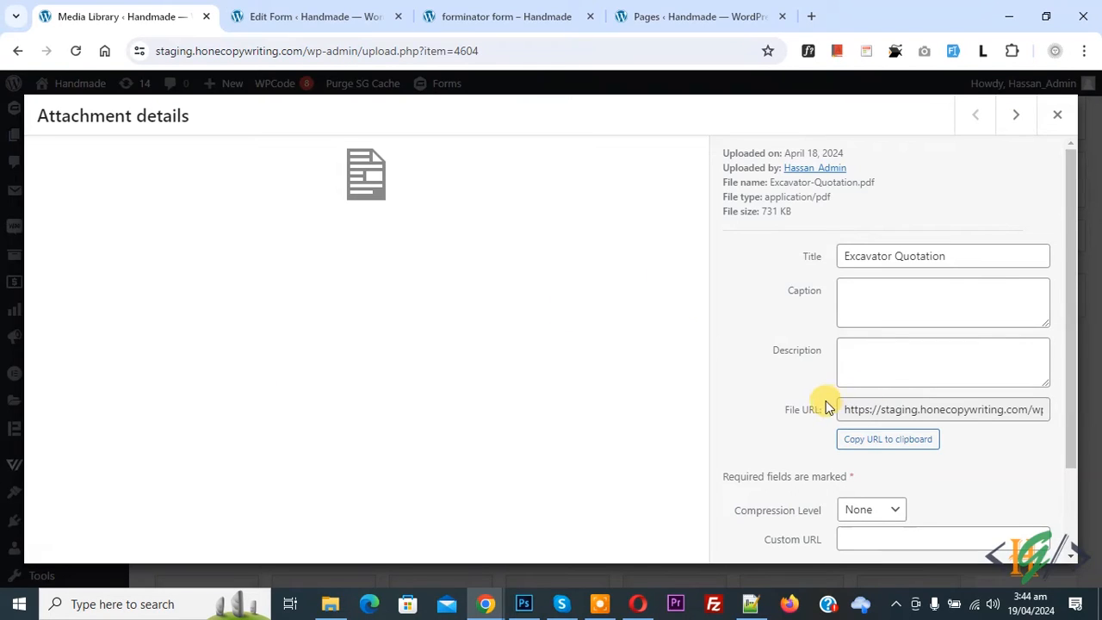
pyautogui.click(943, 409)
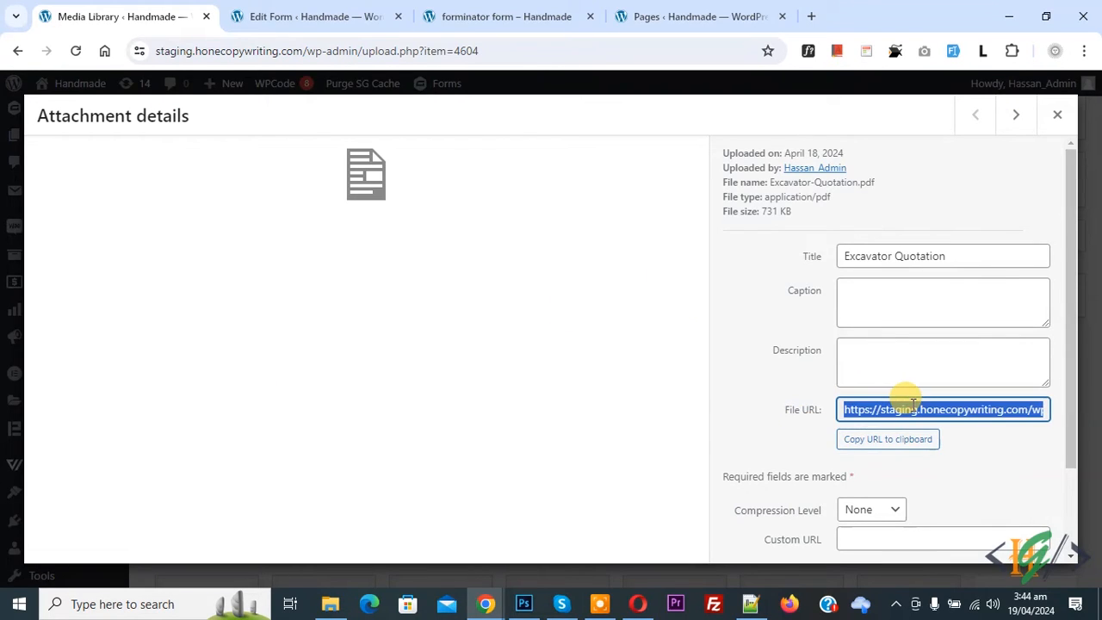
pyautogui.click(317, 17)
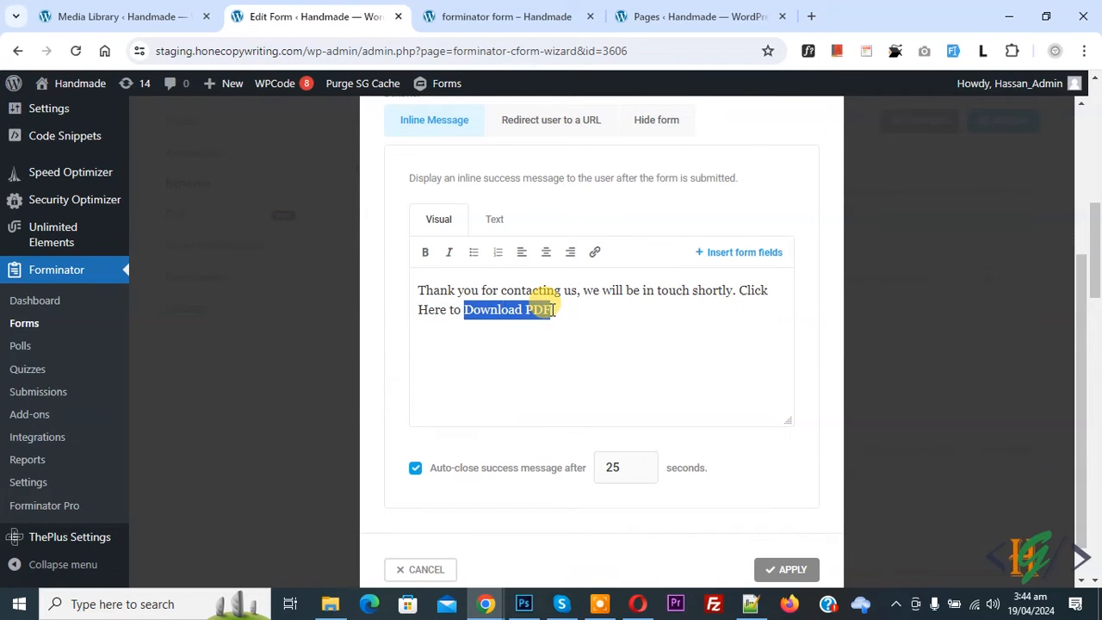
pyautogui.moveTo(594, 251)
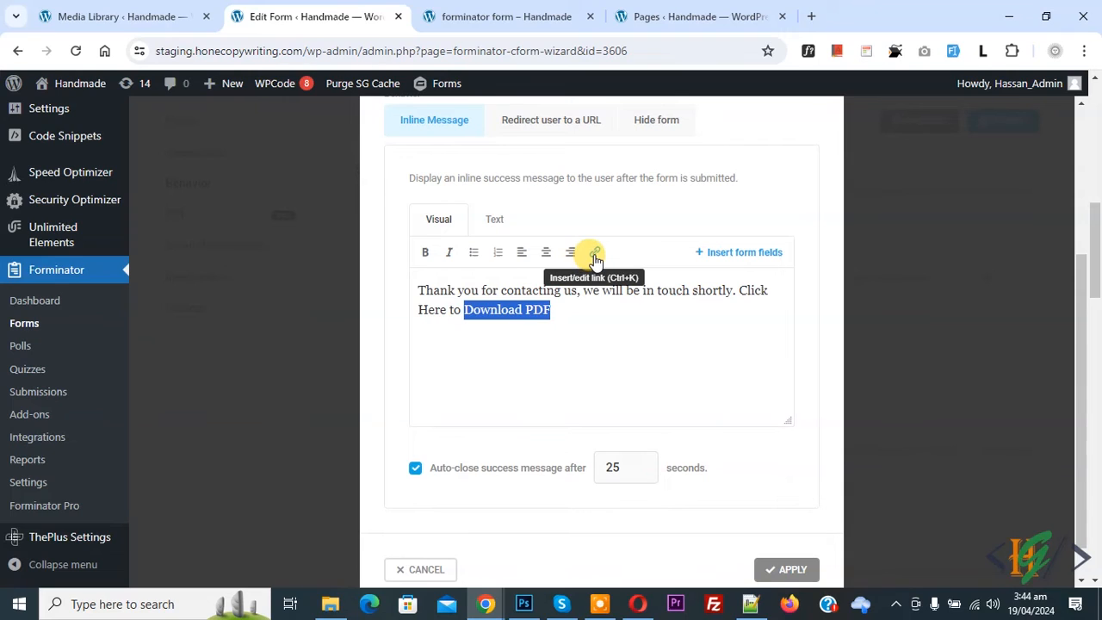
# Step: Link 'Download PDF' to the Excavator Quotation PDF URL, opening in a new tab
pyautogui.click(590, 251)
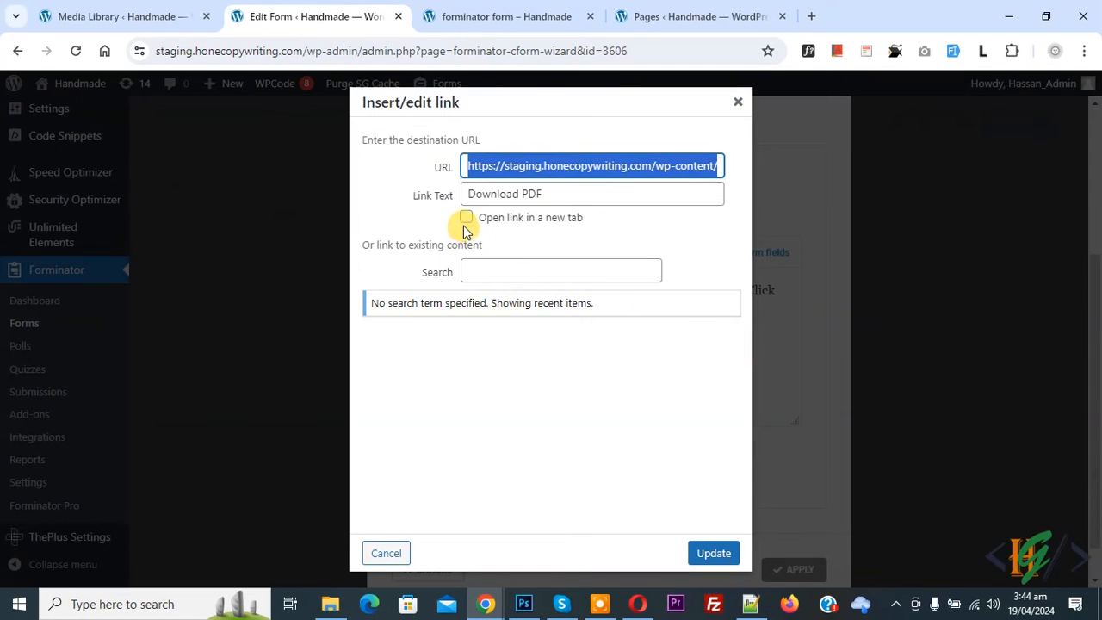
pyautogui.click(465, 217)
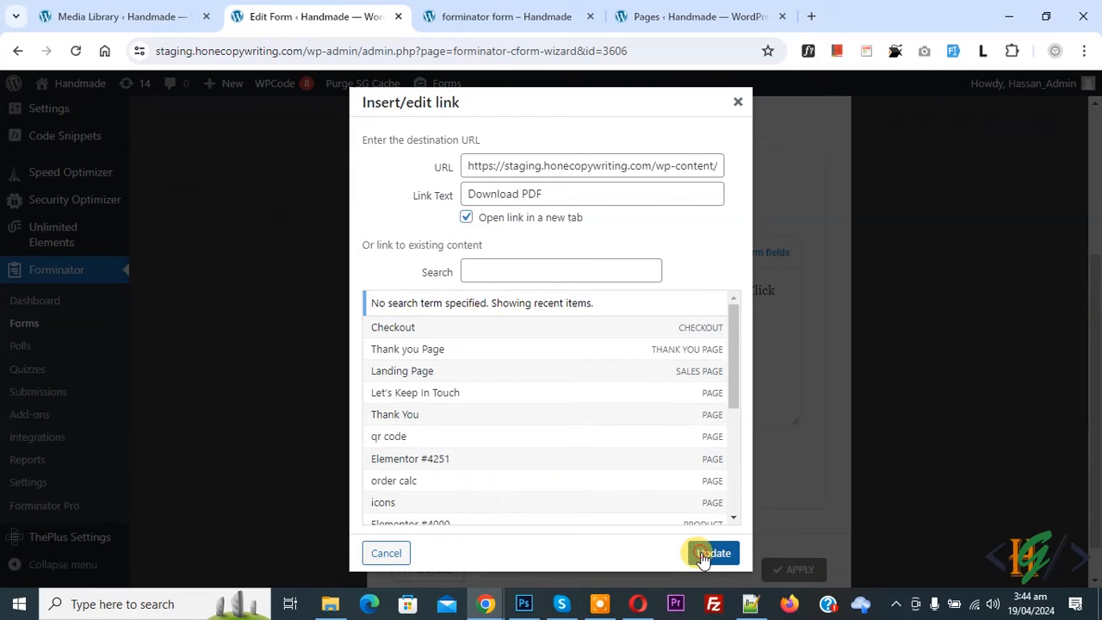
pyautogui.click(713, 552)
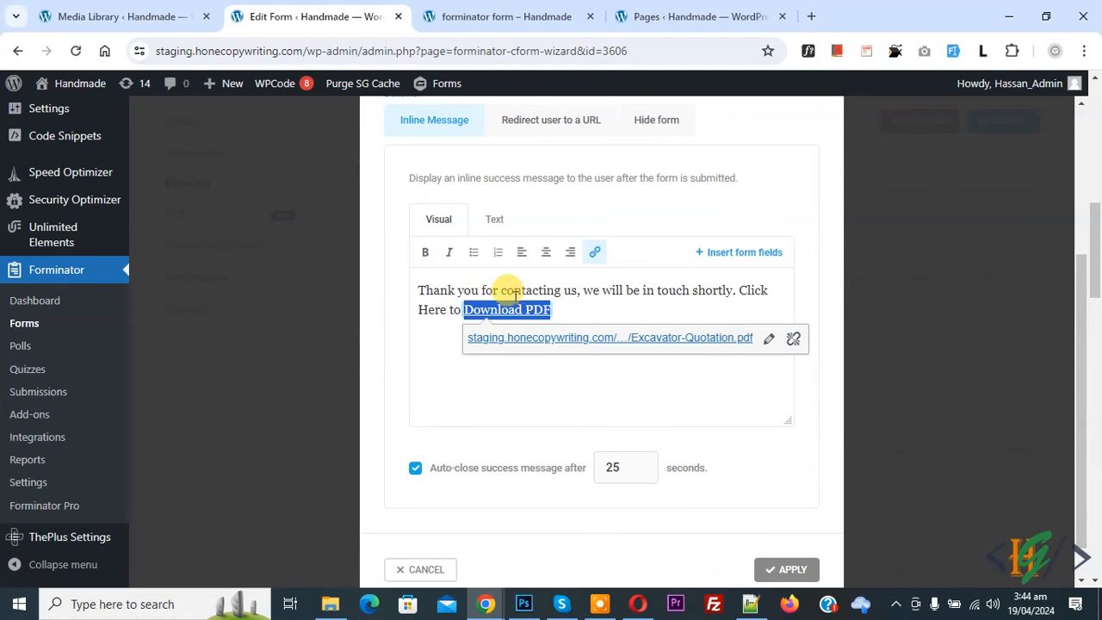
# Step: Make the 'Download PDF' link bold and apply the inline message
pyautogui.click(423, 252)
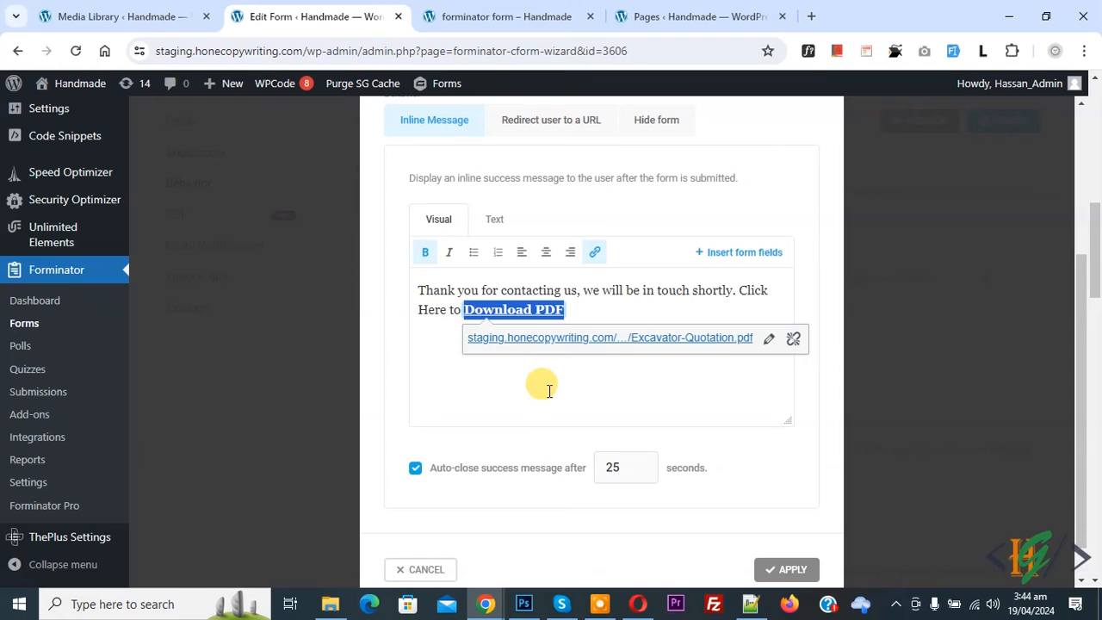
pyautogui.moveTo(504, 472)
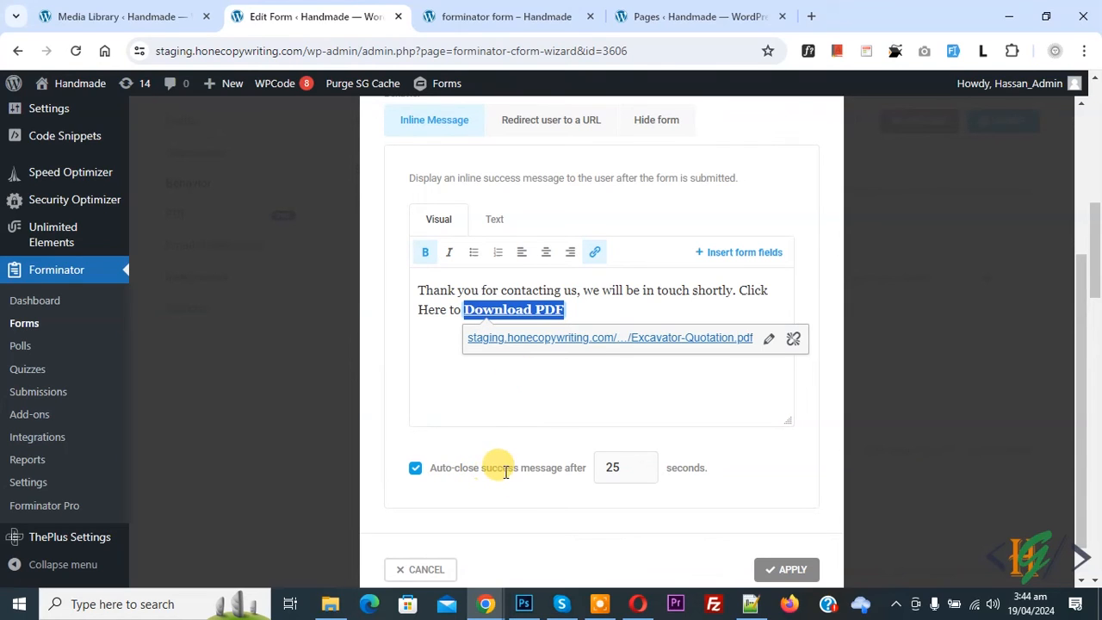
pyautogui.click(610, 468)
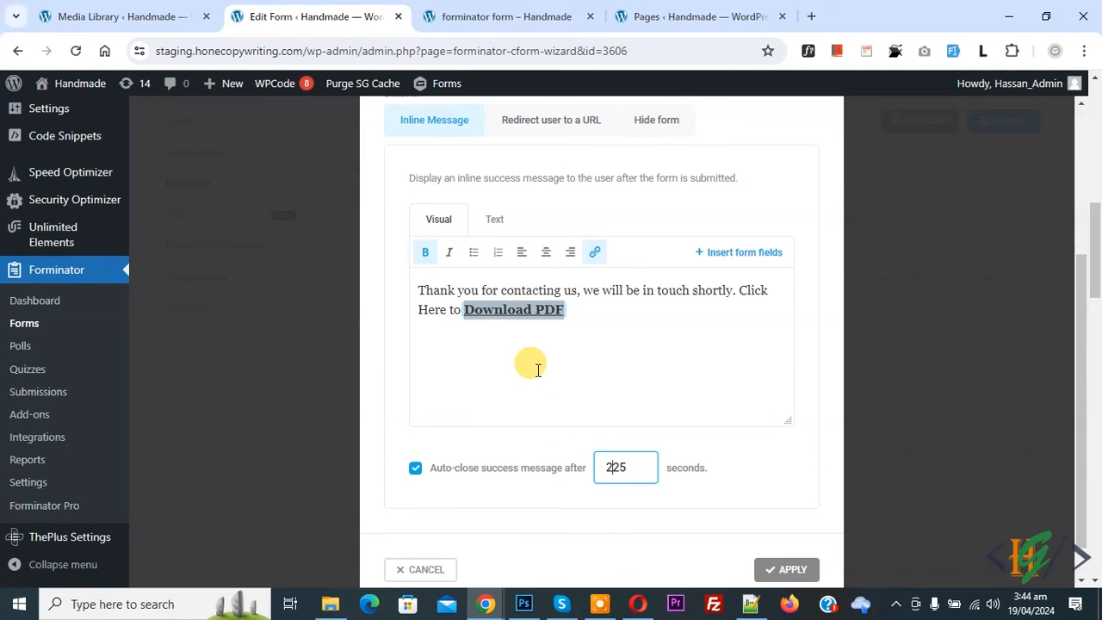
pyautogui.moveTo(534, 393)
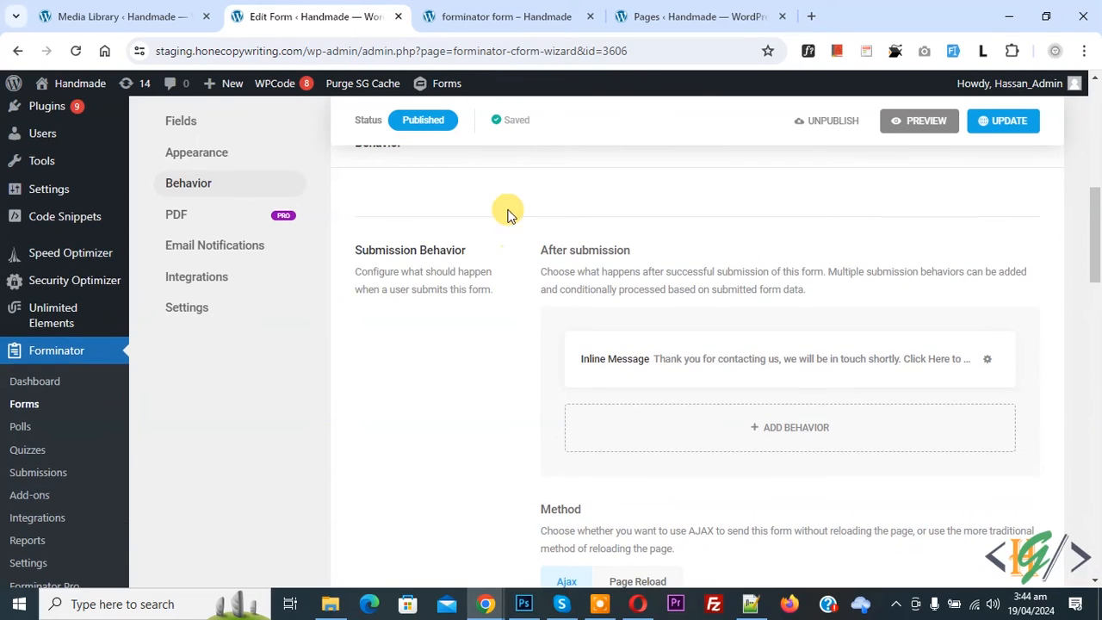
# Step: Submit the filled-in form on the live page to show the thank-you message
pyautogui.click(506, 17)
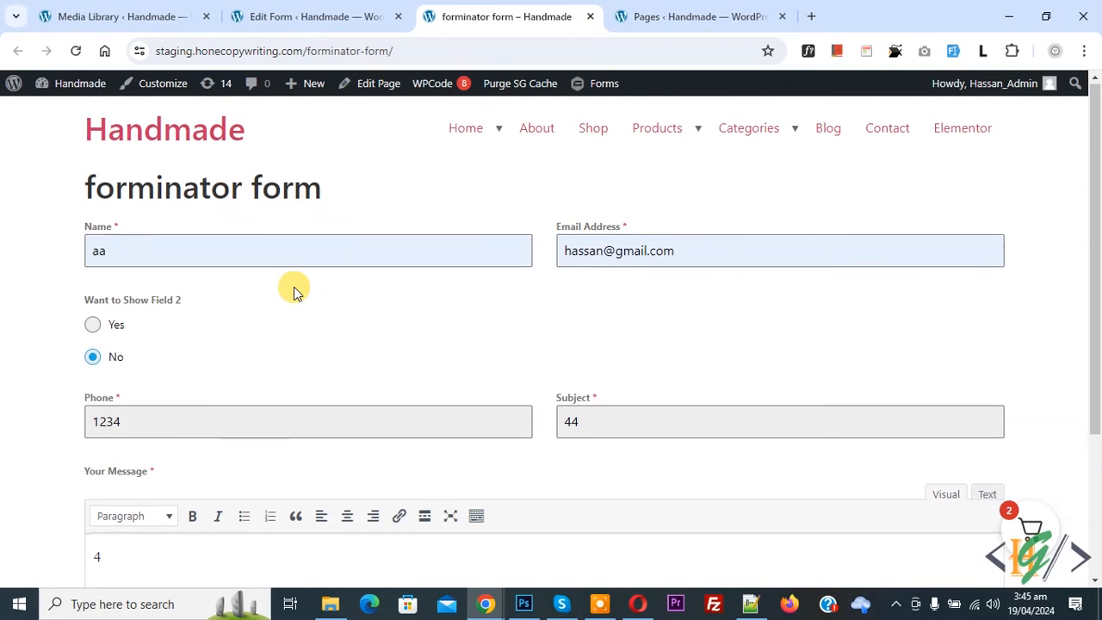
pyautogui.scroll(-3)
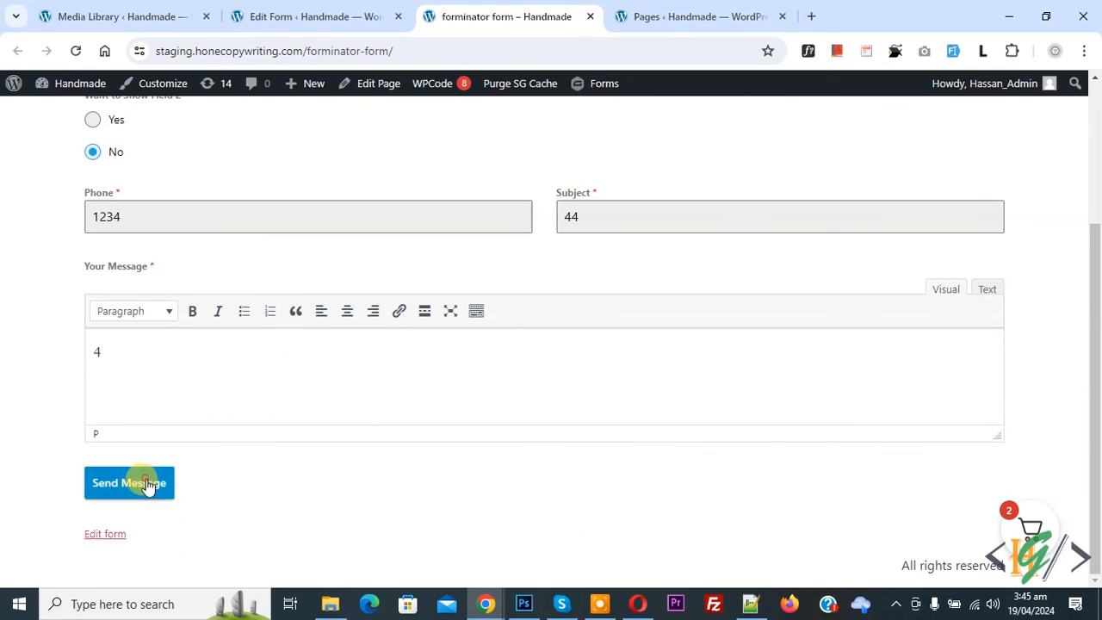
pyautogui.click(129, 483)
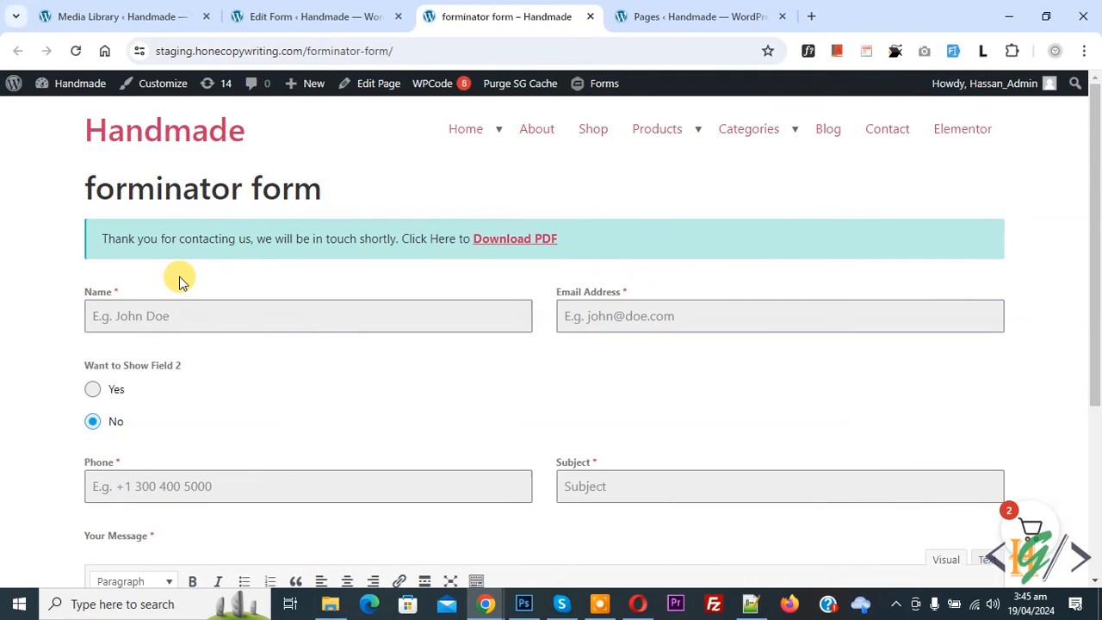
pyautogui.moveTo(135, 260)
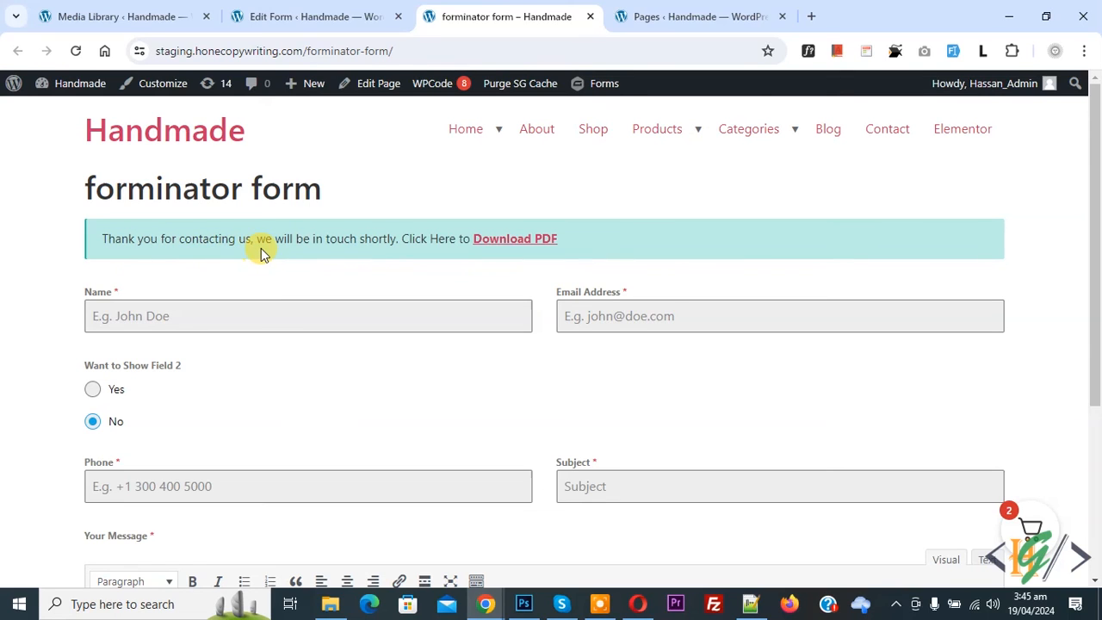
pyautogui.moveTo(513, 248)
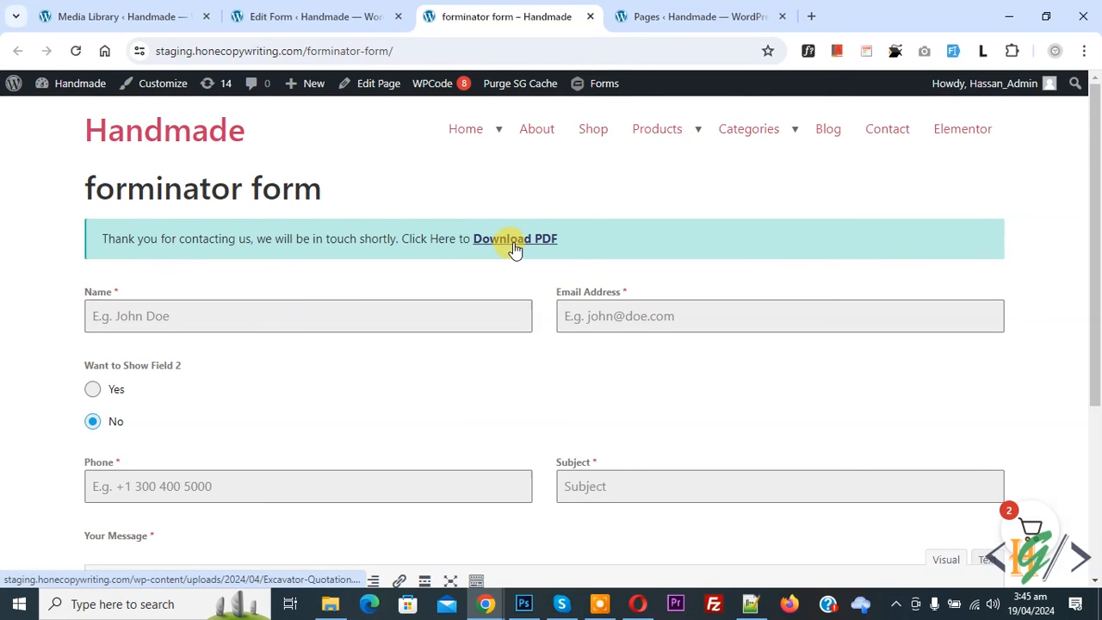
# Step: Follow the 'Download PDF' link to Excavator-Quotation.pdf and return to the form page
pyautogui.click(515, 237)
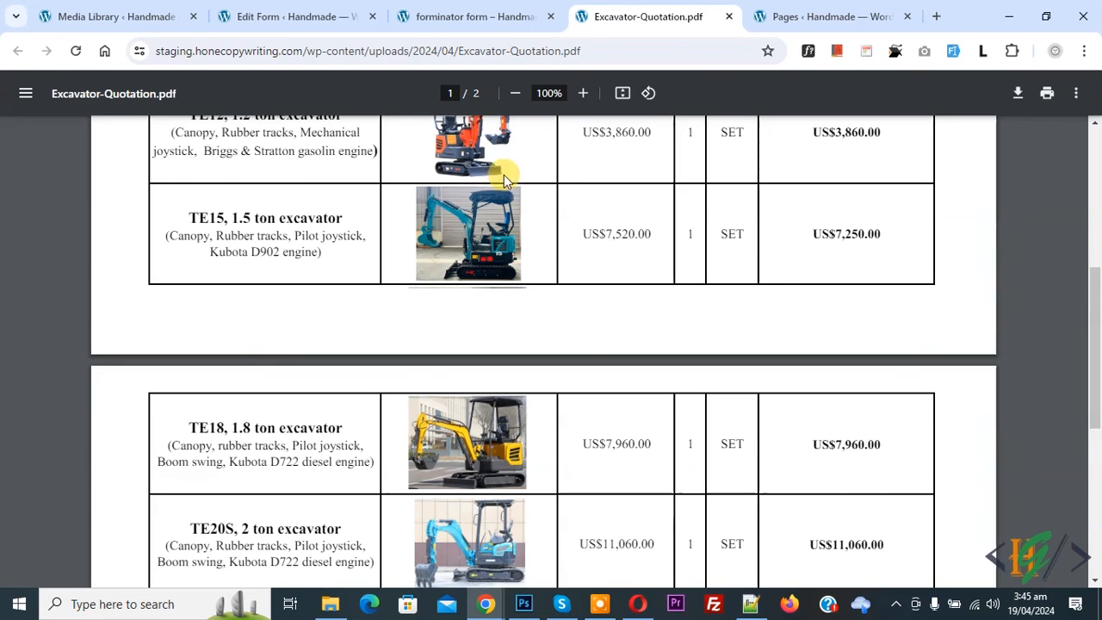
pyautogui.click(482, 16)
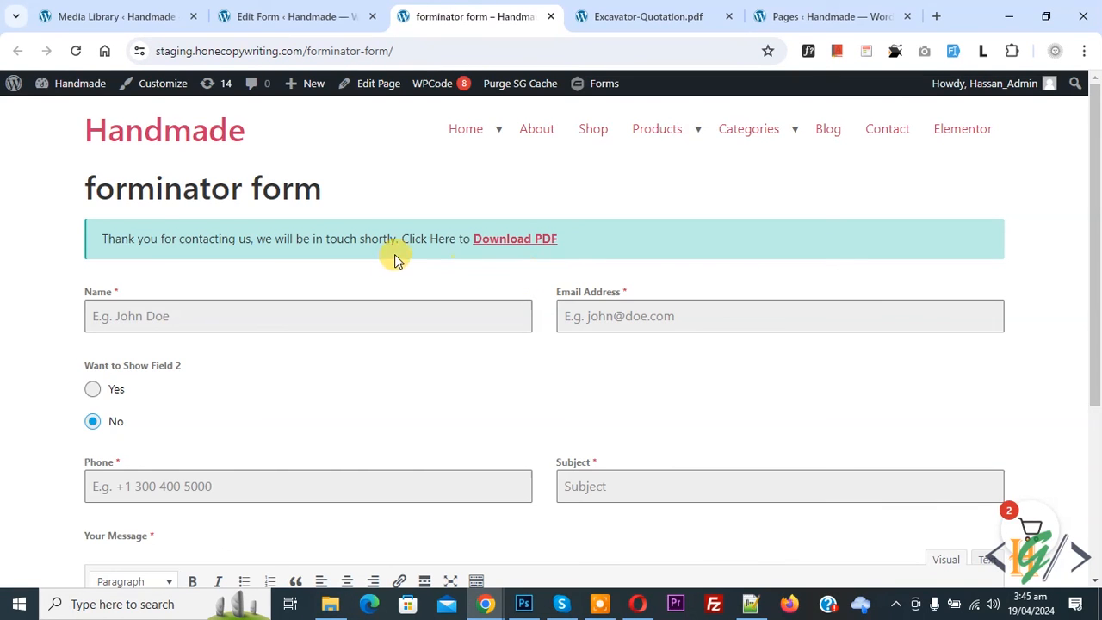
pyautogui.moveTo(431, 269)
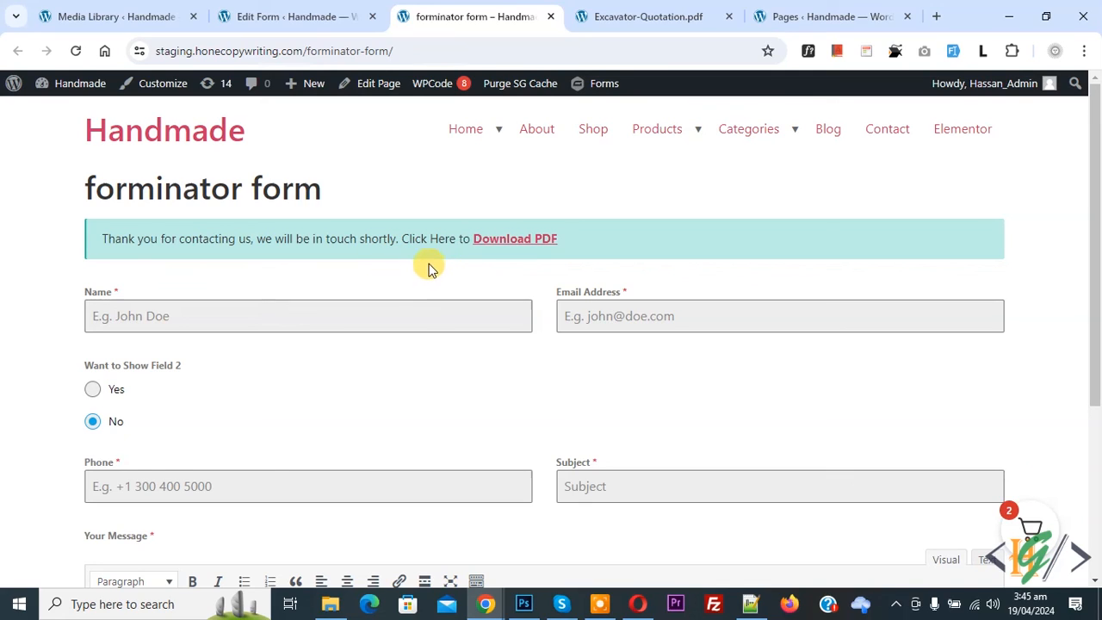